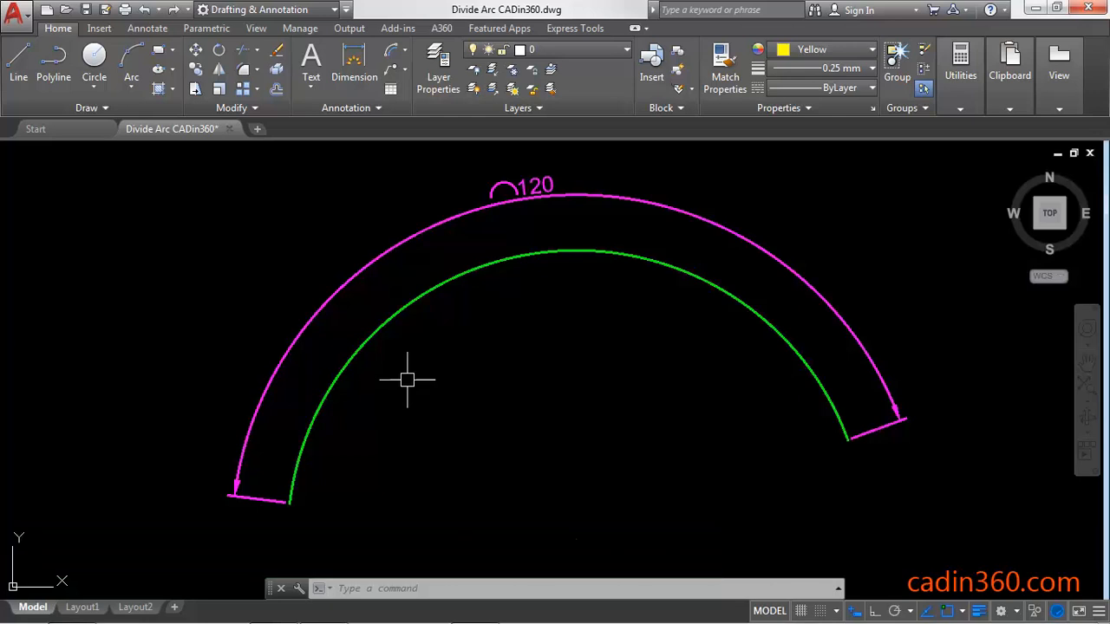
Expand the Draw panel on the Home tab to reveal the extra drawing tools
{"action": "left_click", "coordinate": [91, 108]}
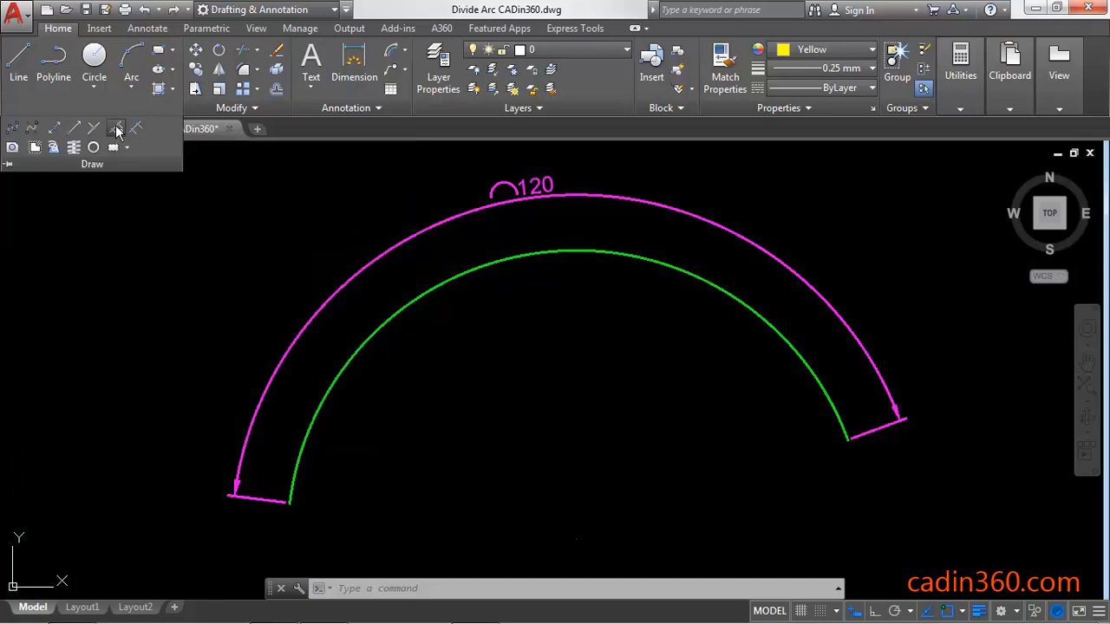
Divide the green arc into 3 equal parts, placing point marks at the division spots
{"action": "left_click", "coordinate": [118, 128]}
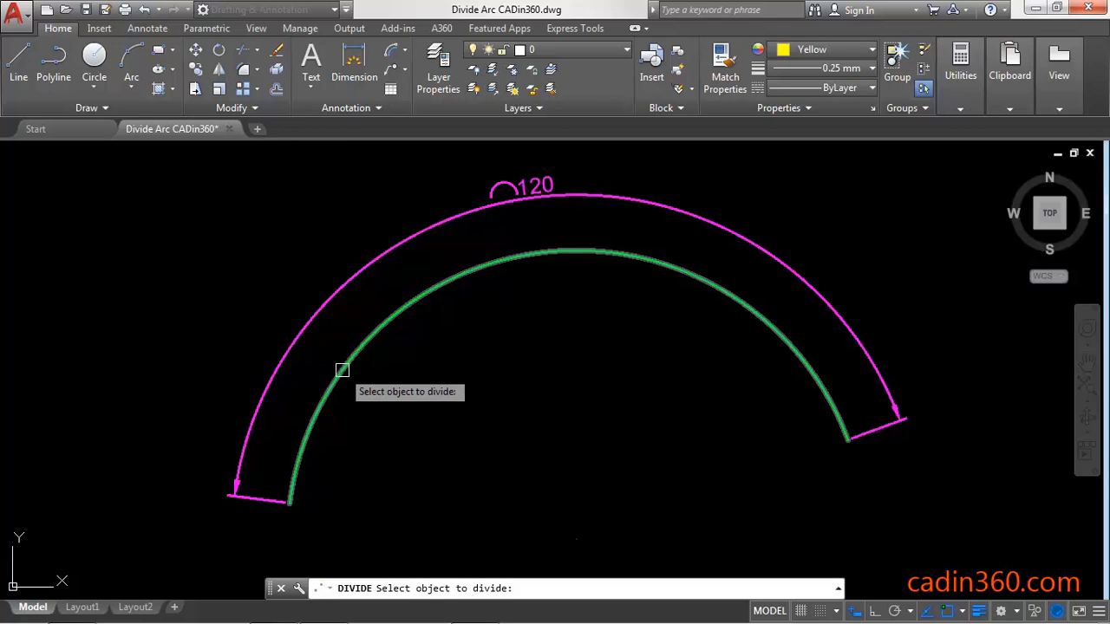
{"action": "left_click", "coordinate": [340, 371]}
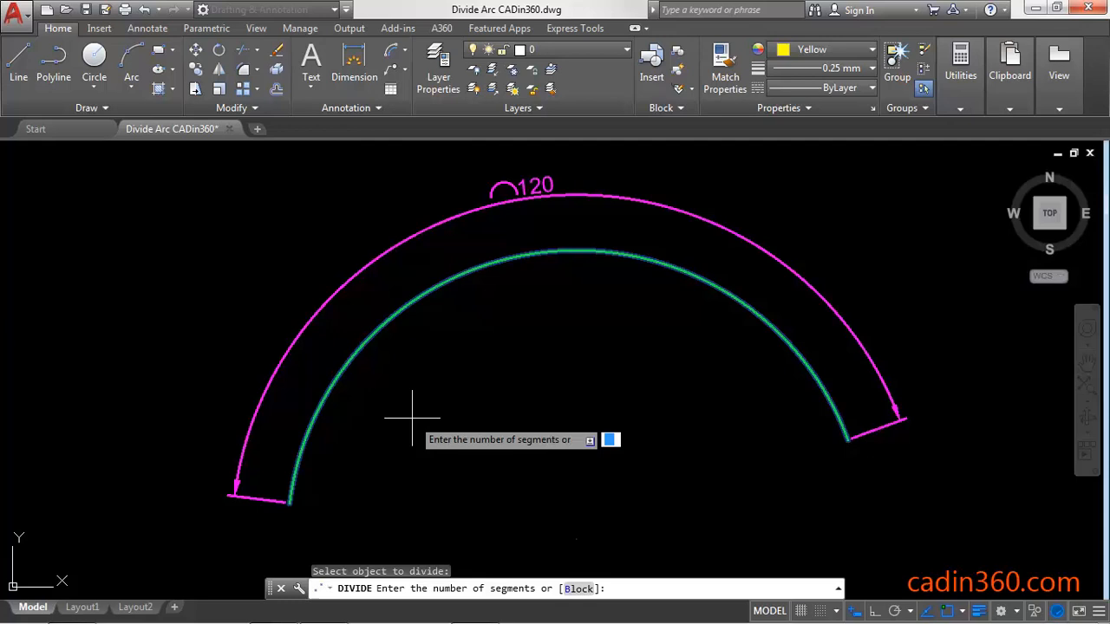
{"action": "type", "text": "3"}
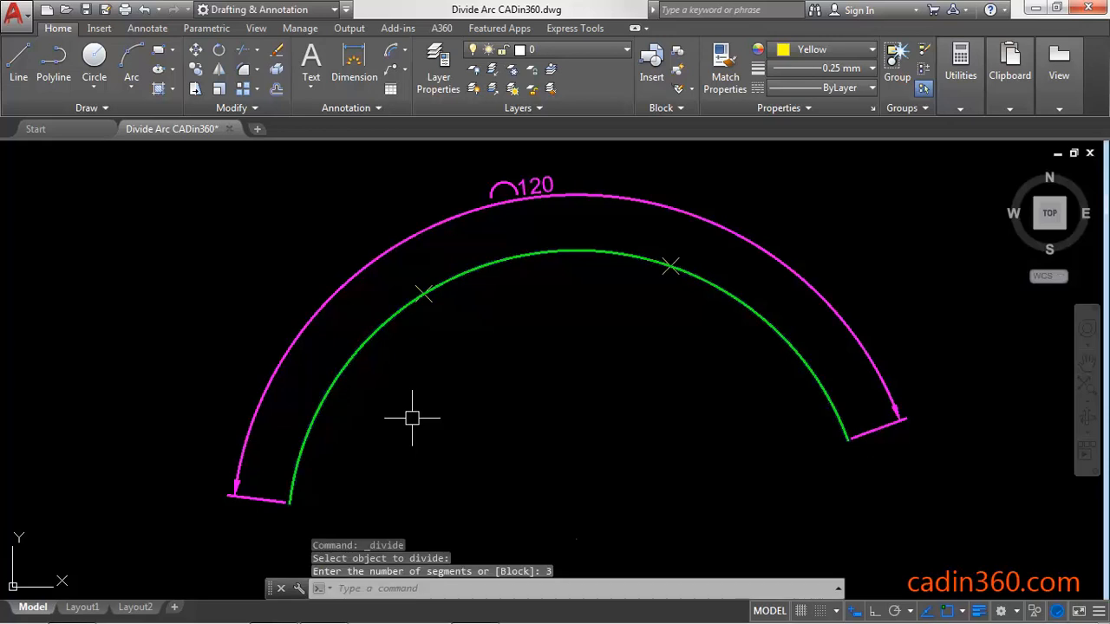
{"action": "mouse_move", "coordinate": [408, 340]}
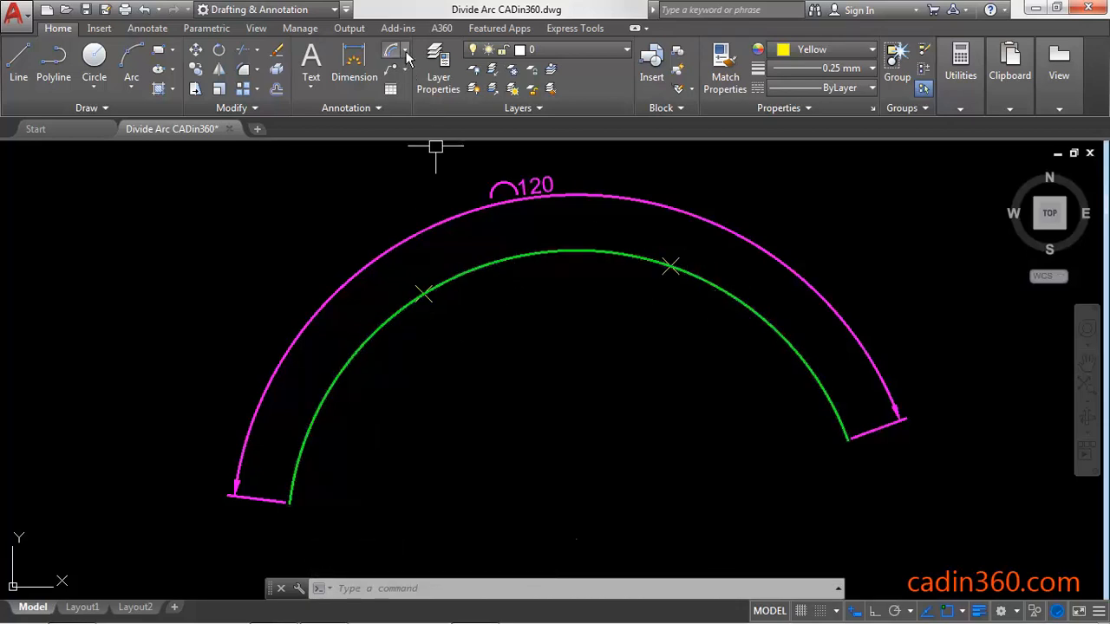
Start a partial (P) arc-length dimension on the green arc
{"action": "left_click", "coordinate": [405, 55]}
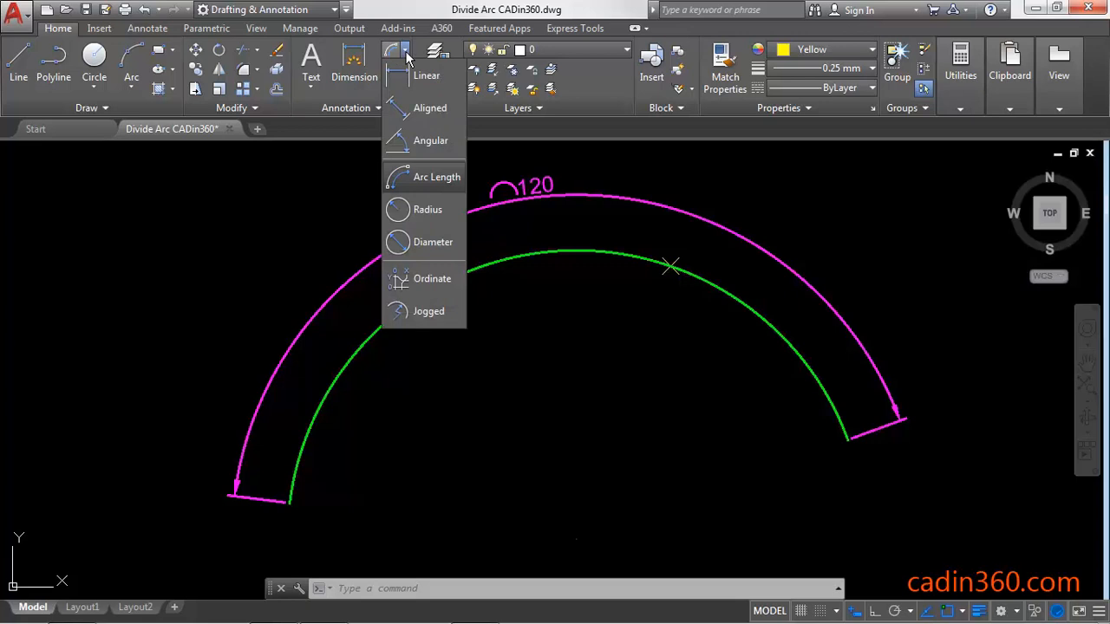
{"action": "mouse_move", "coordinate": [425, 177]}
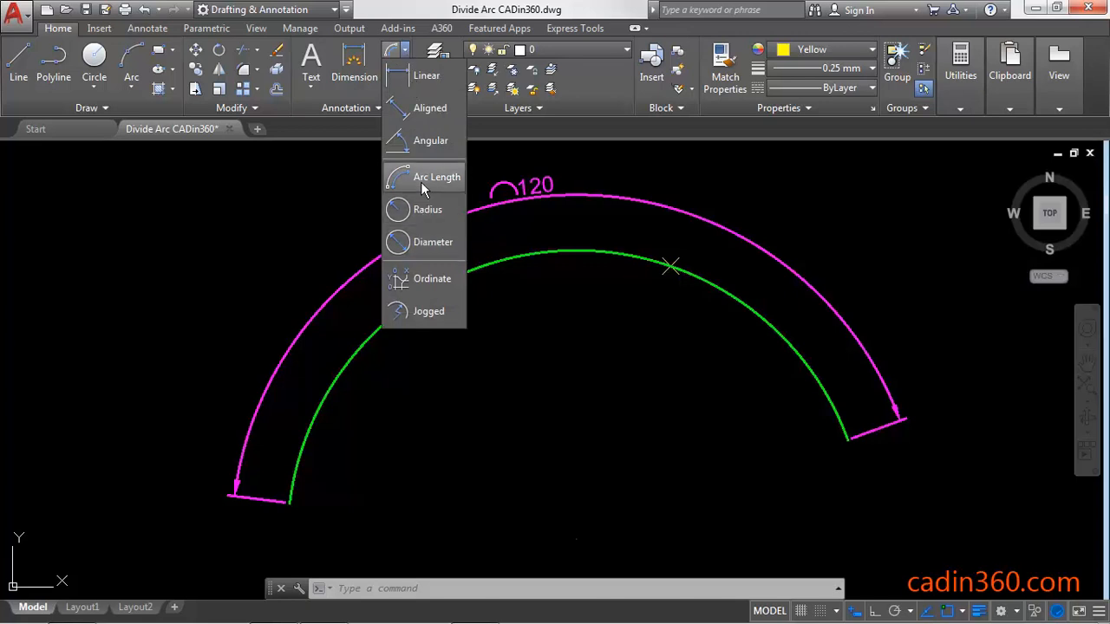
{"action": "left_click", "coordinate": [437, 176]}
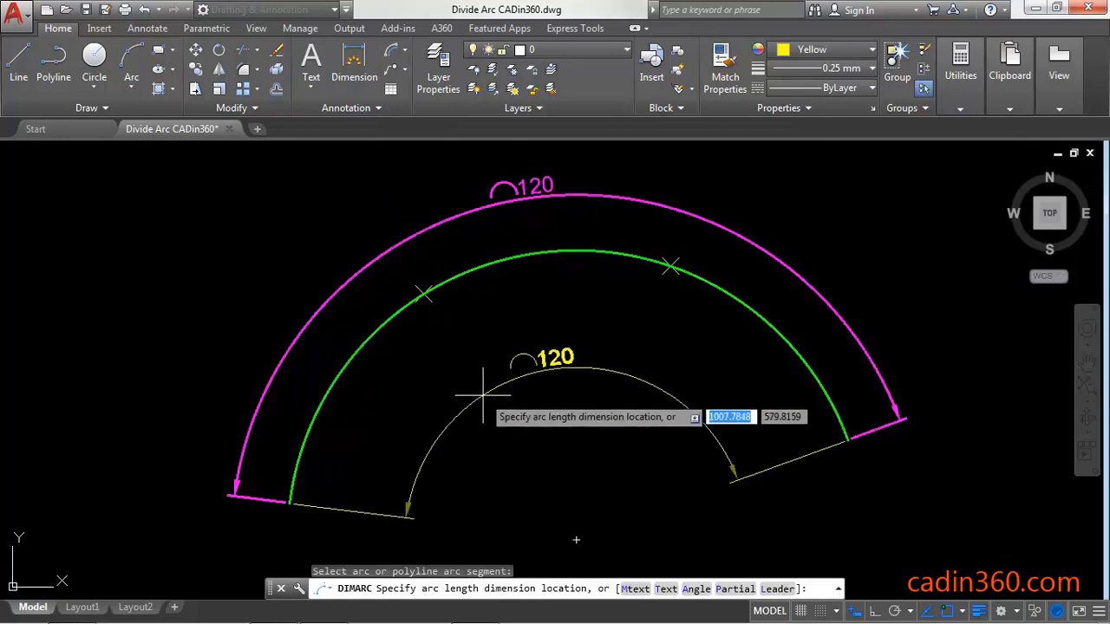
{"action": "type", "text": "p"}
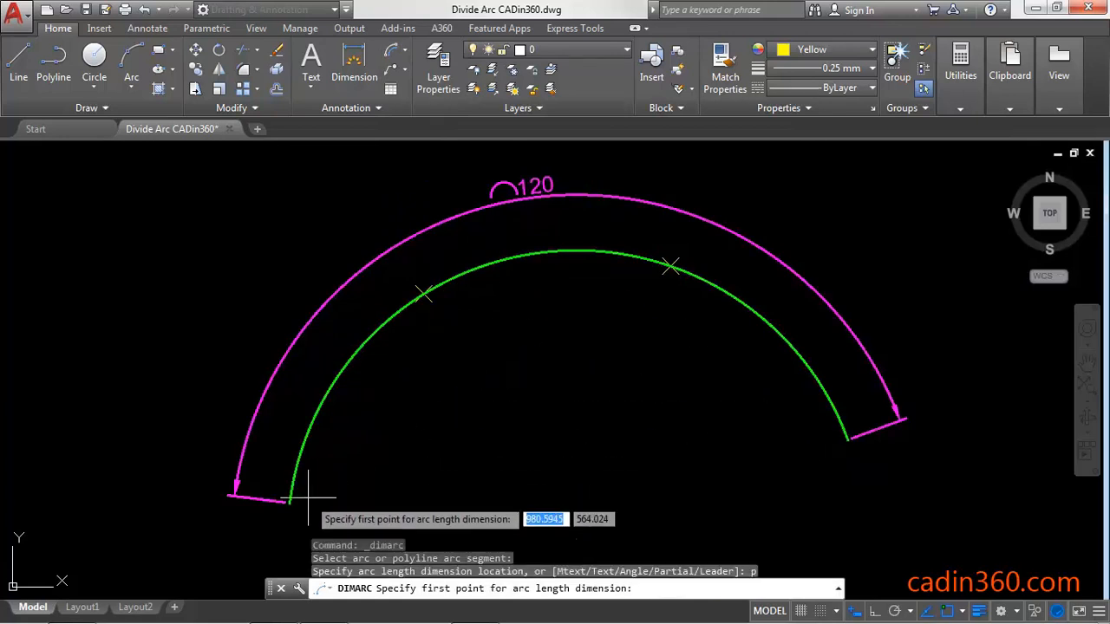
Dimension the first two arc segments with partial arc-length dimensions reading 40
{"action": "left_click", "coordinate": [420, 295]}
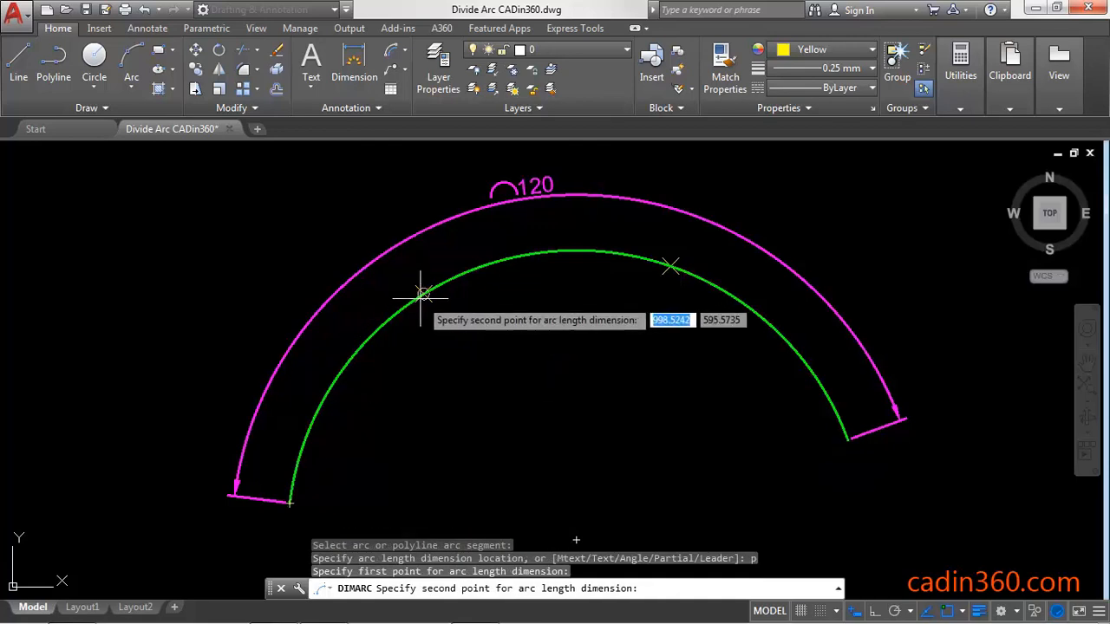
{"action": "left_click", "coordinate": [420, 293]}
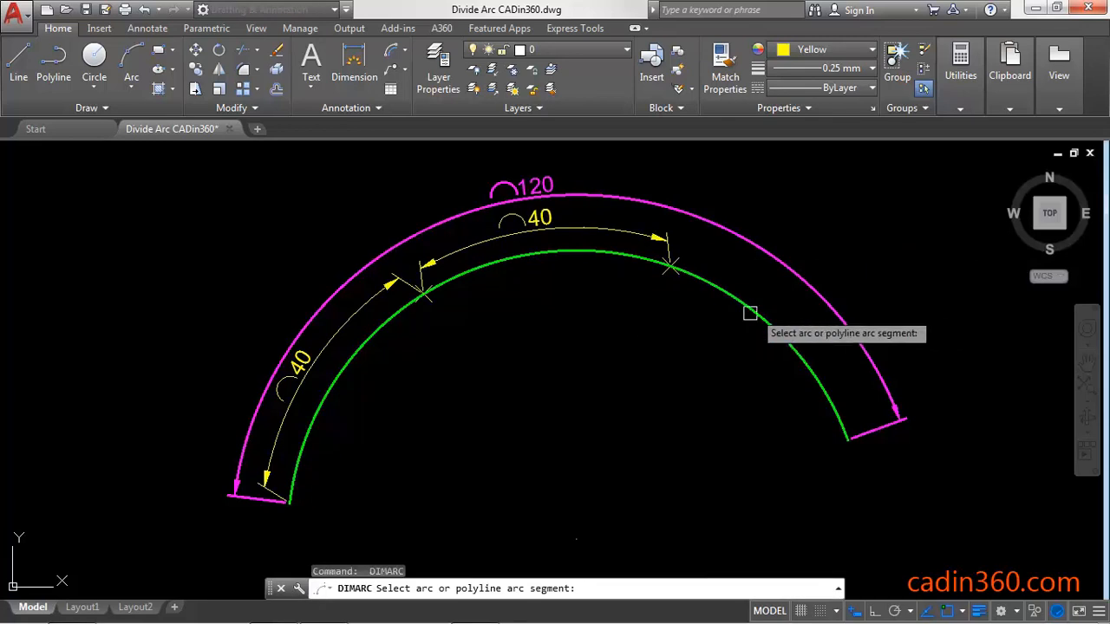
{"action": "left_click", "coordinate": [673, 260]}
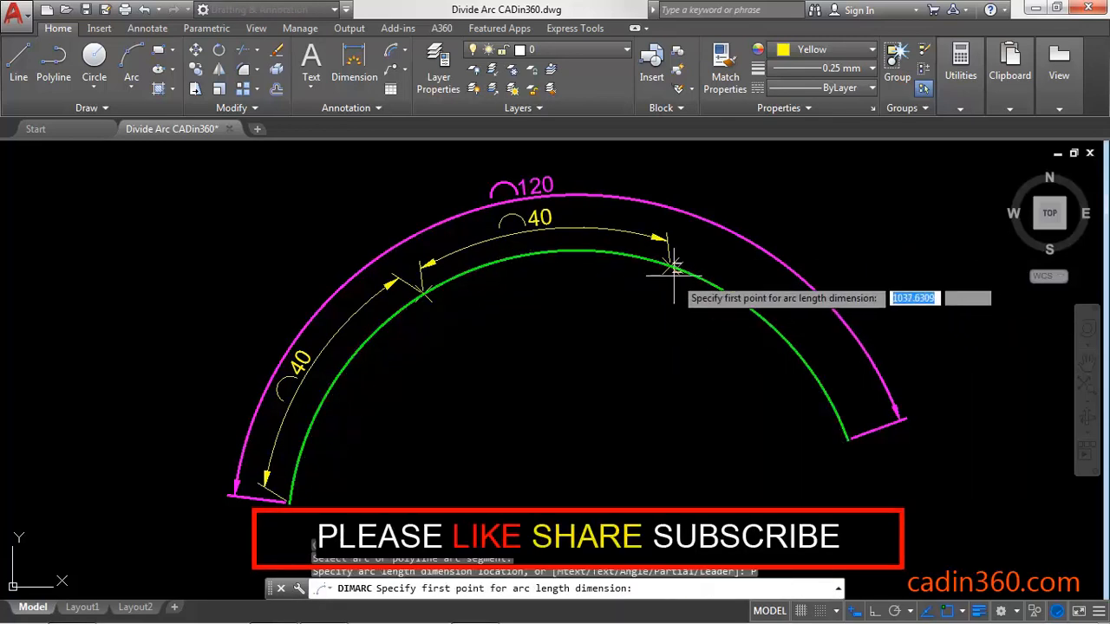
{"action": "left_click", "coordinate": [673, 264]}
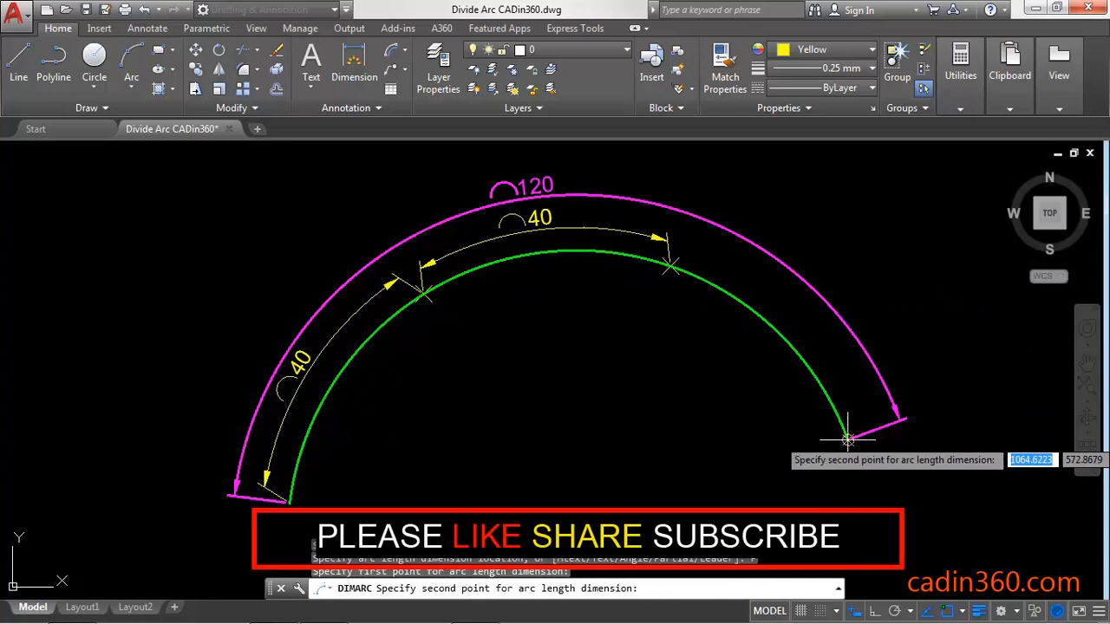